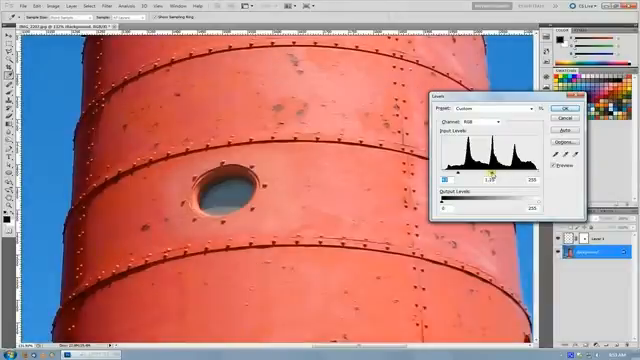
Confirm the Levels tonal adjustment on the duplicated lighthouse layer
click(568, 108)
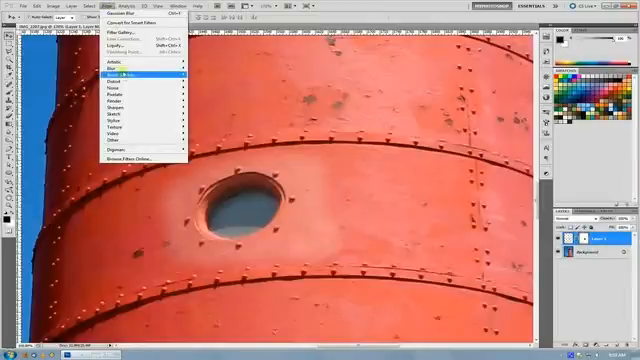
mouse_move(116, 68)
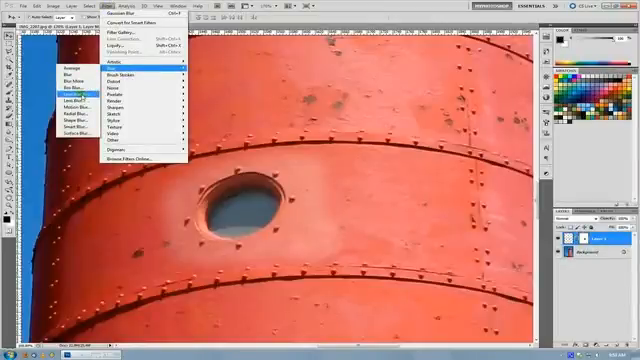
Apply a 5.0-pixel Gaussian Blur to Layer 1's mask
click(127, 18)
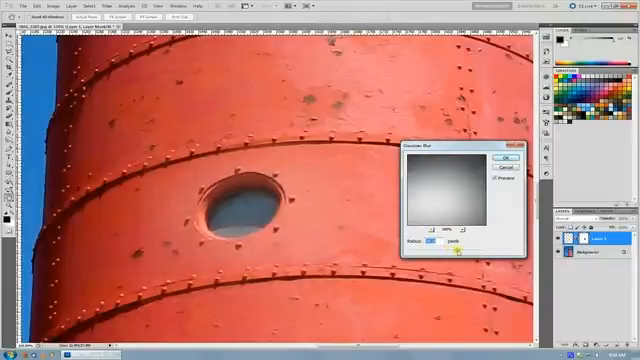
text(5.0)
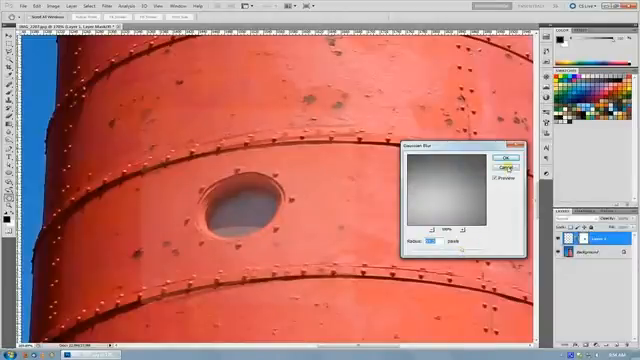
click(508, 160)
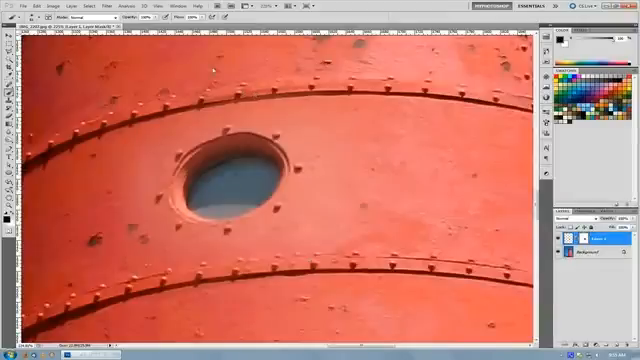
mouse_move(103, 228)
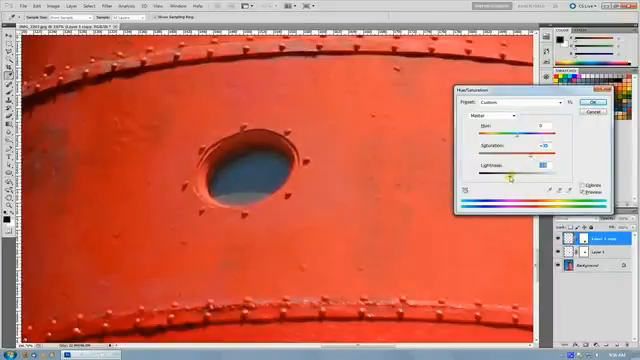
Confirm the raised Saturation on the Layer 1 copy
click(595, 102)
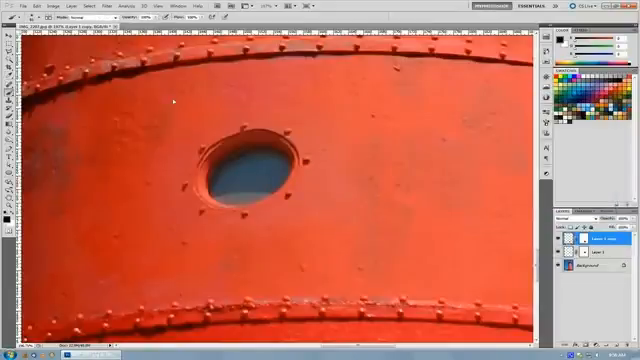
mouse_move(311, 197)
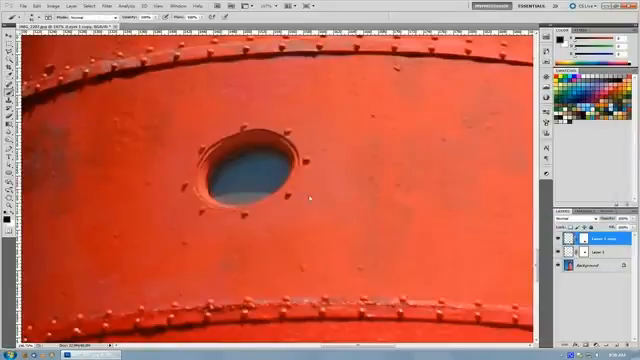